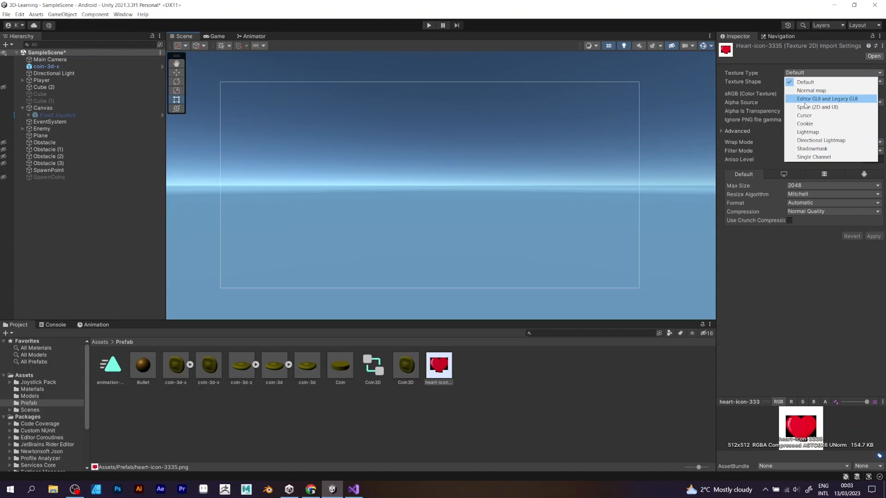
pyautogui.moveTo(816, 107)
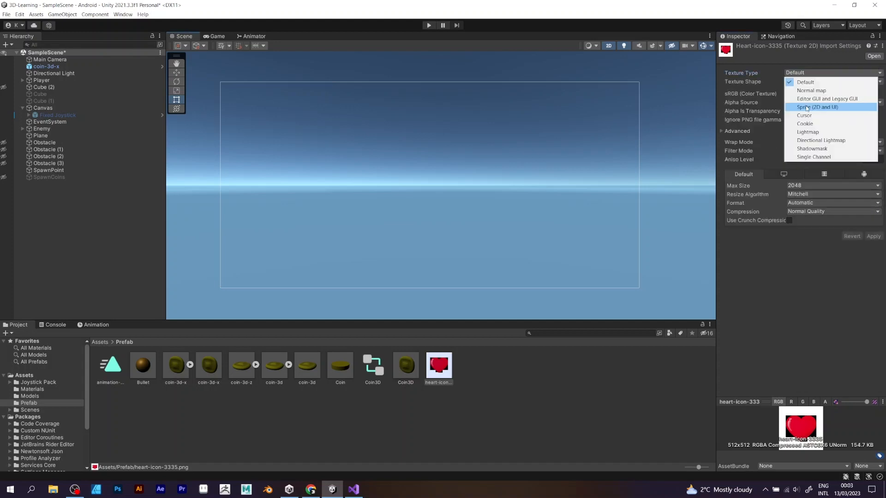
# Step: Add a Raw Image under the Canvas with the heart-icon-3335 texture and move it top-left
pyautogui.rightClick(41, 107)
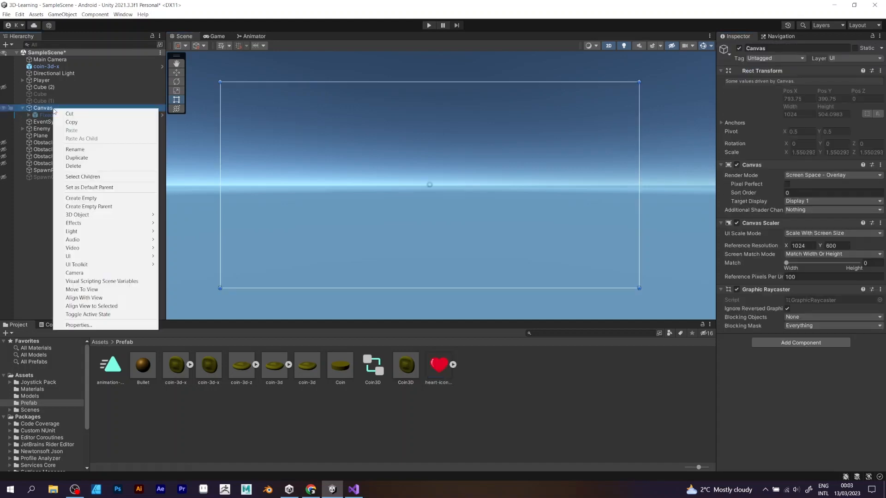
pyautogui.moveTo(67, 256)
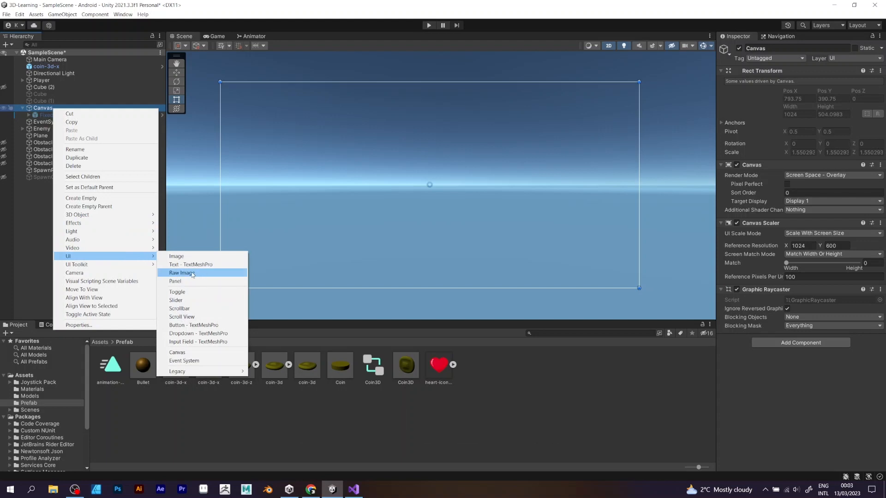
pyautogui.click(181, 272)
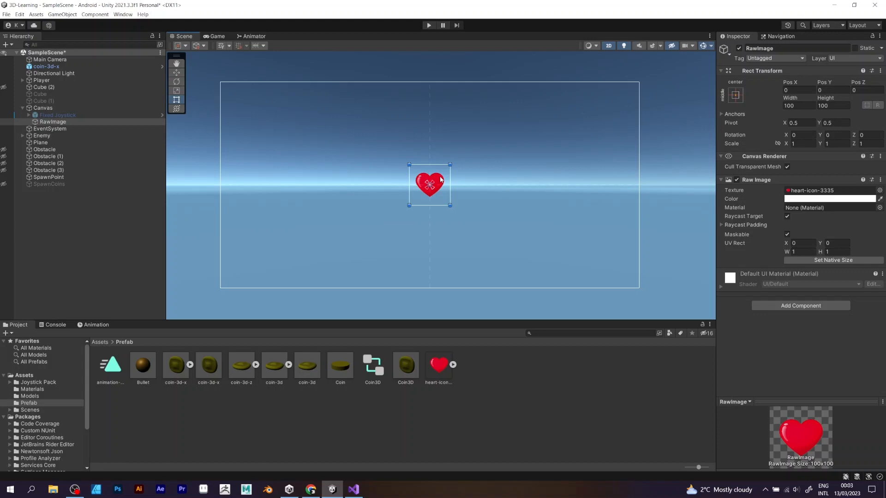
pyautogui.moveTo(429, 185); pyautogui.dragTo(258, 128)
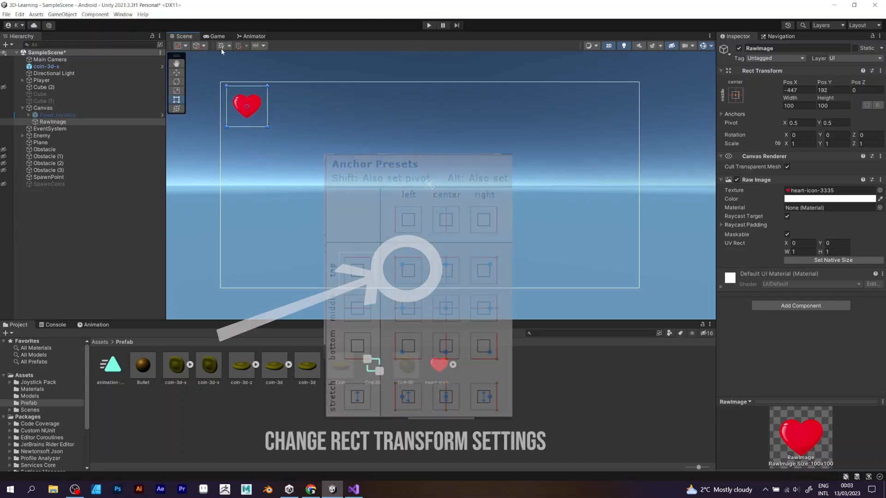
# Step: Add a white-circle Raw Image behind the heart and check it in the Game view
pyautogui.rightClick(42, 107)
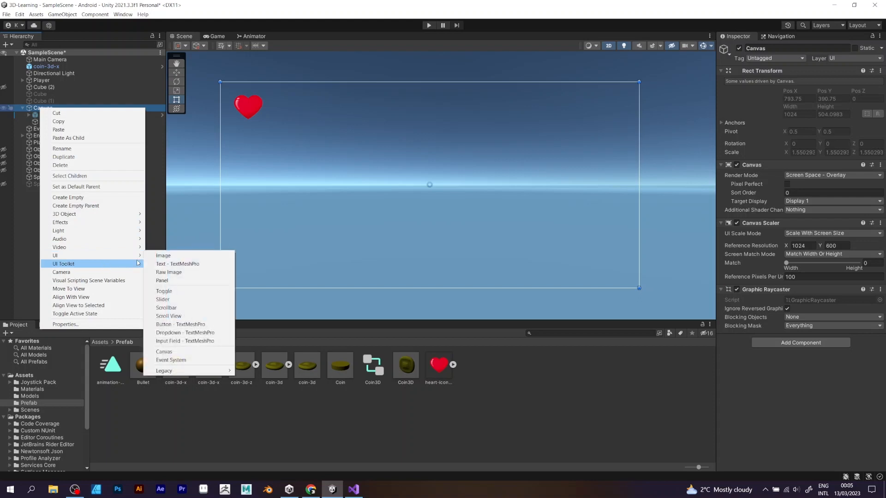
pyautogui.click(168, 272)
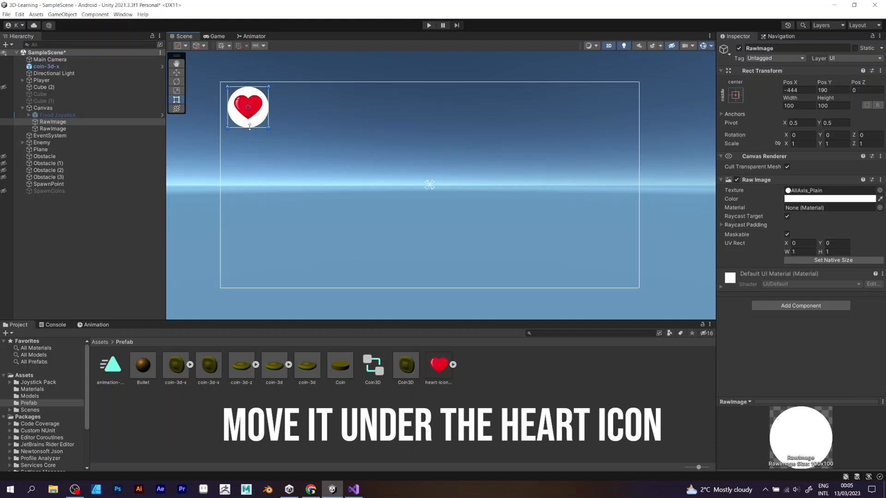
pyautogui.click(217, 36)
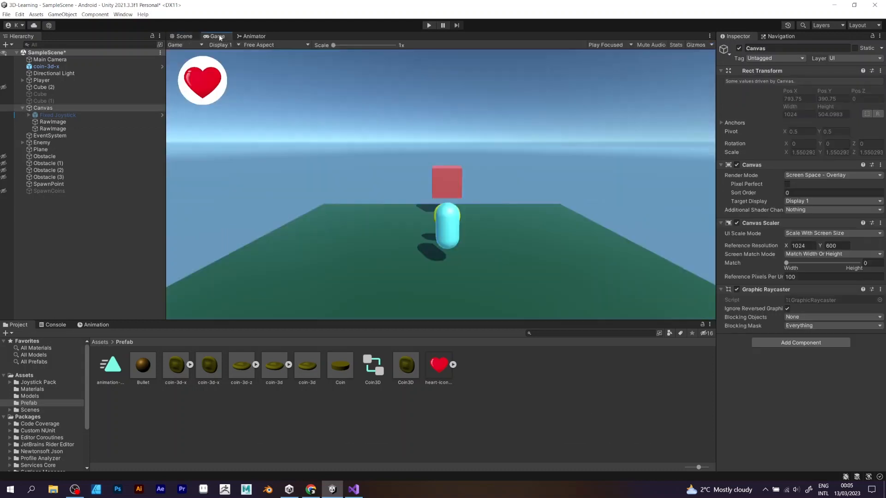
pyautogui.click(182, 36)
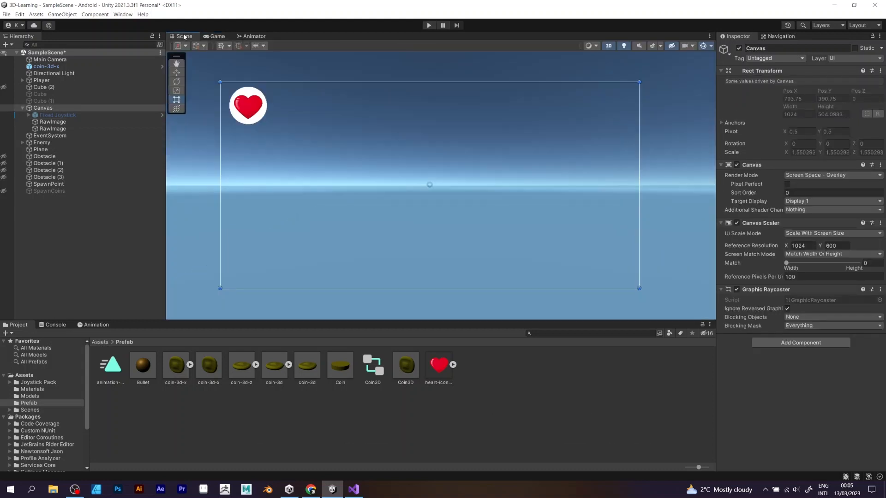
pyautogui.click(53, 122)
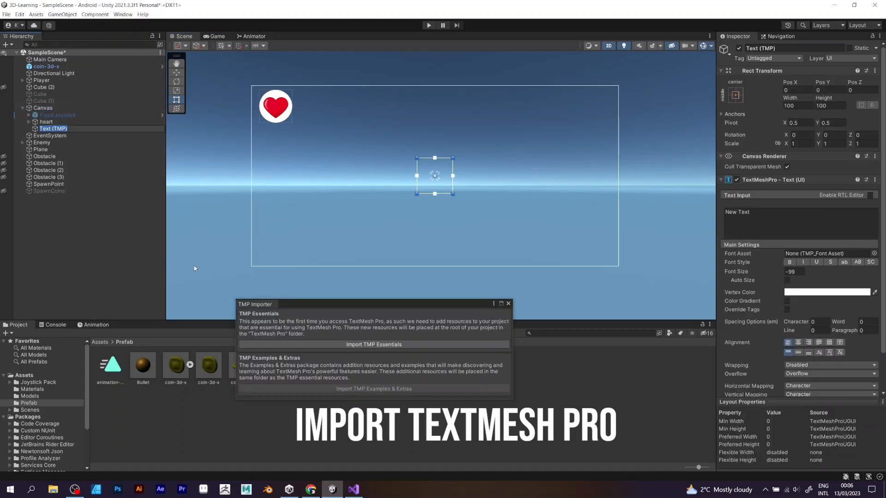
# Step: Import TMP Essentials so the health text reading 3 can sit beside the heart
pyautogui.click(373, 344)
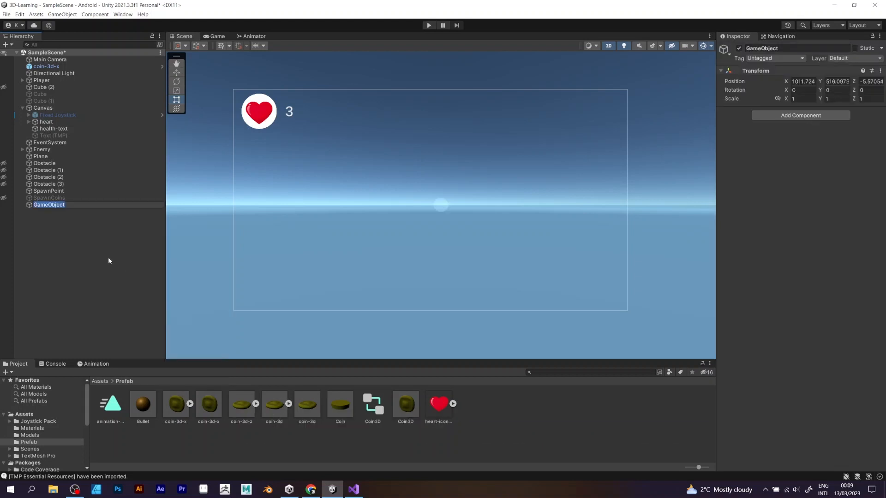
# Step: Rename the empty object to GameManager and attach a new GameManager script to it
pyautogui.write('GameManag')
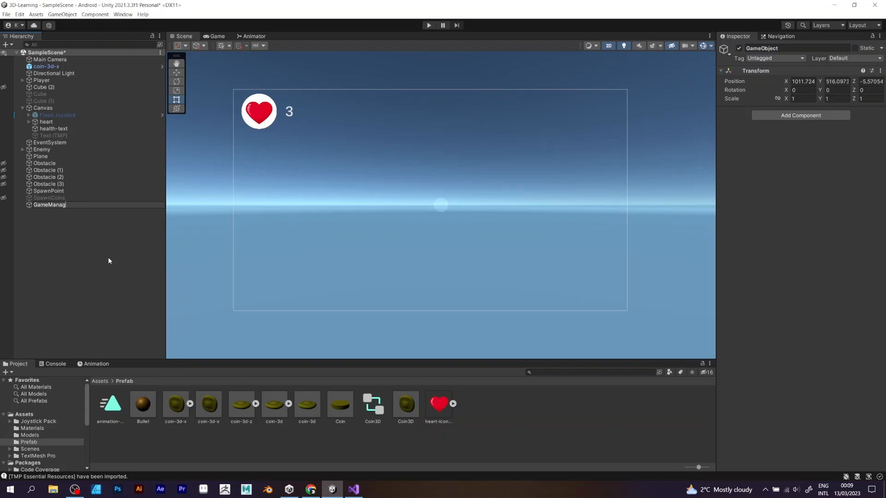
pyautogui.click(51, 205)
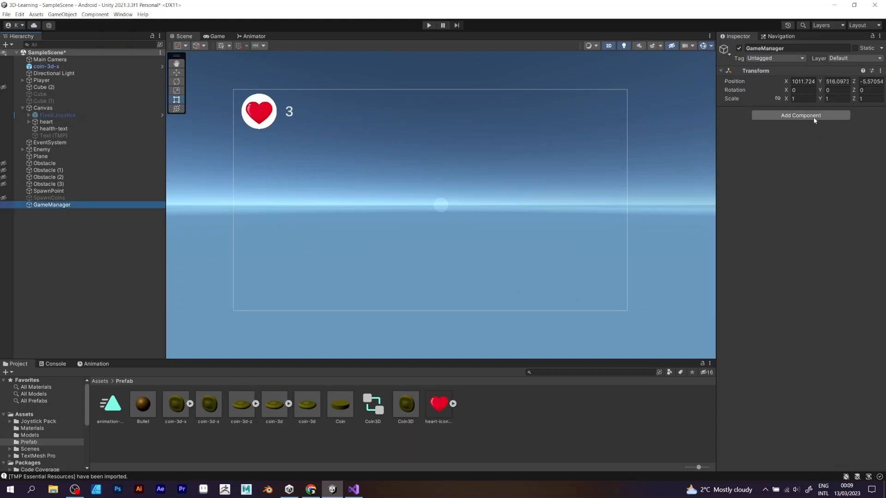
pyautogui.click(801, 115)
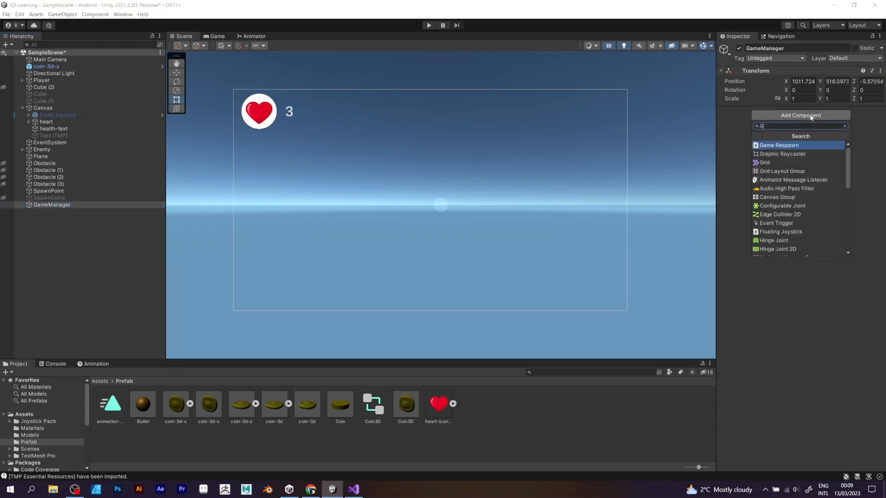
pyautogui.write('ameManager')
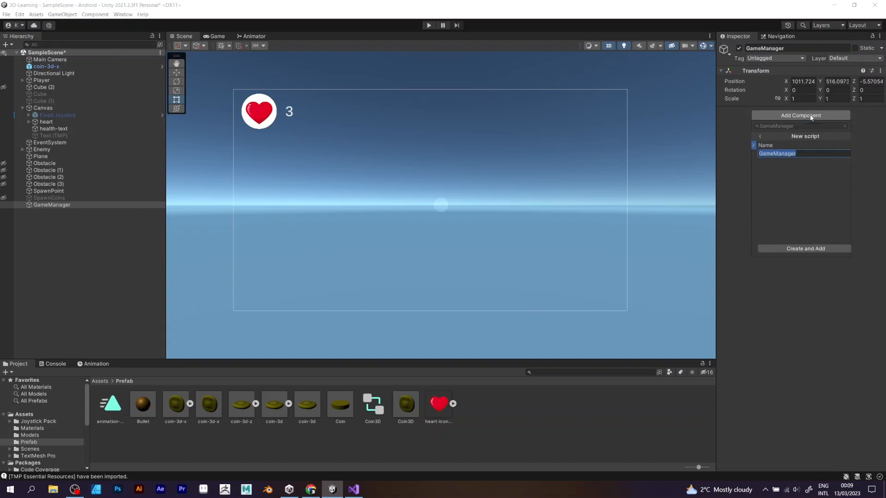
pyautogui.rightClick(42, 107)
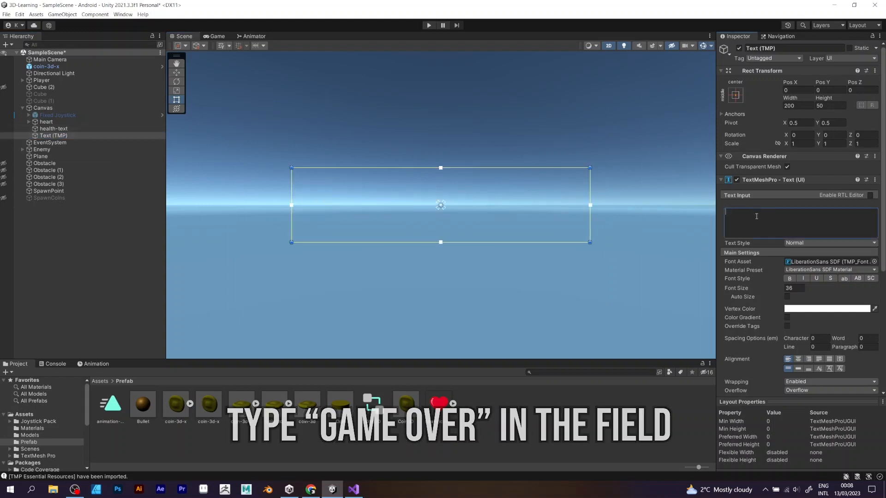
# Step: Make the new TextMeshPro text read 'Game Over', bold, size 55, centred on the canvas
pyautogui.write('Game Over')
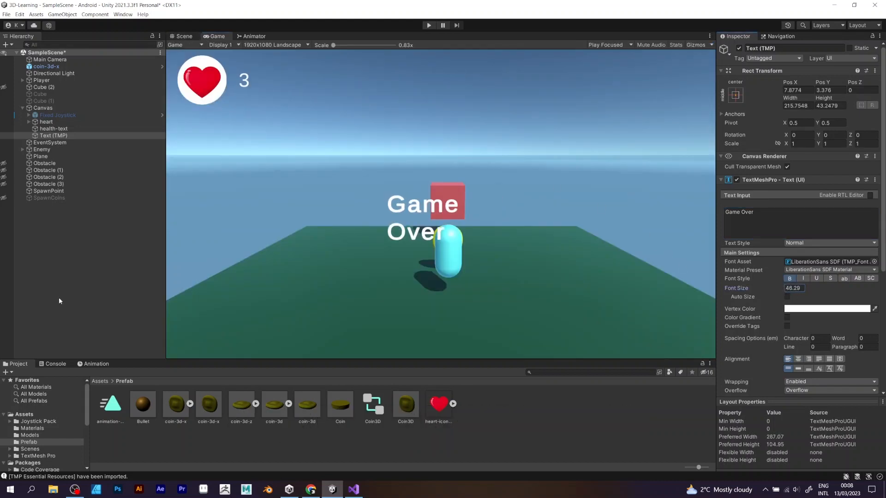
pyautogui.click(181, 36)
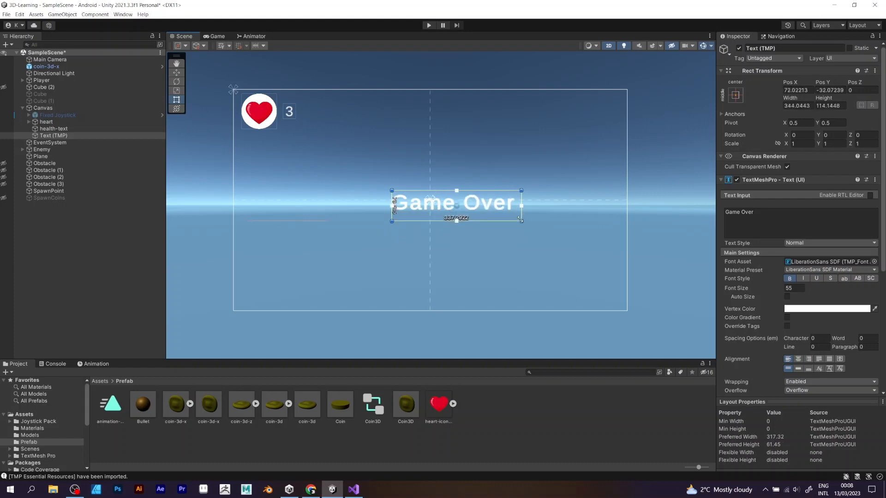
pyautogui.click(42, 107)
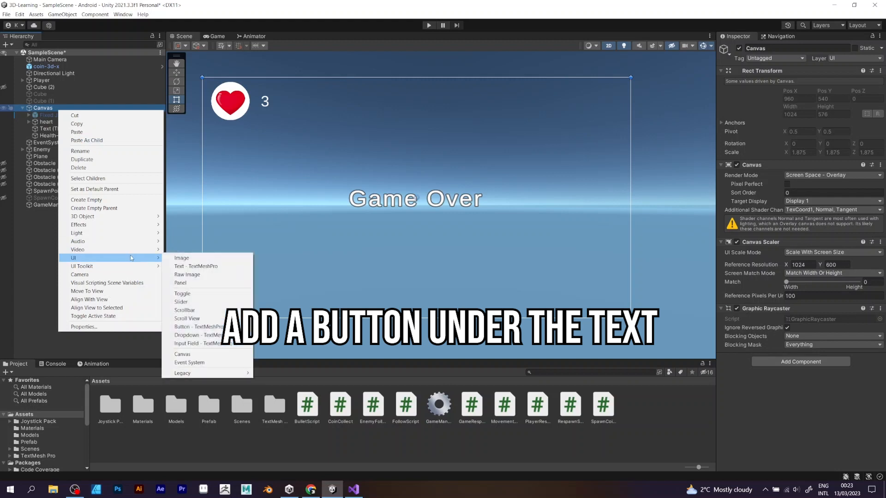
pyautogui.moveTo(199, 327)
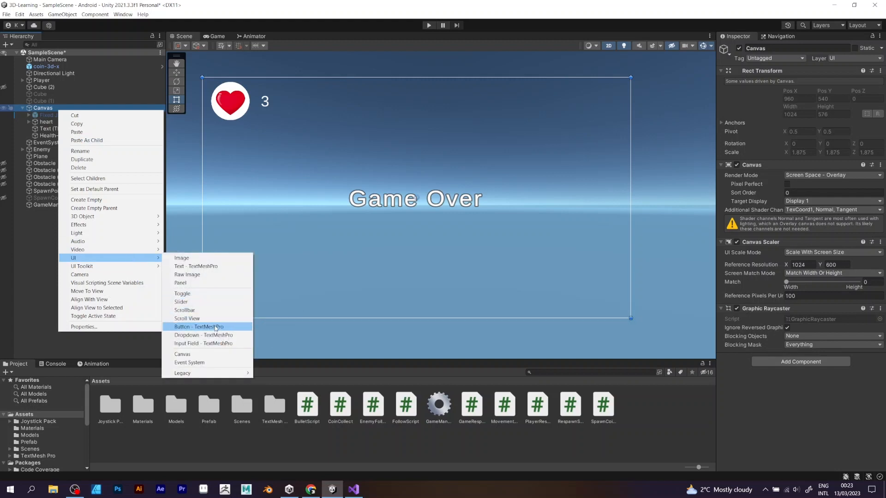
# Step: Add a TextMeshPro button labelled Restart beneath the Game Over text
pyautogui.click(200, 326)
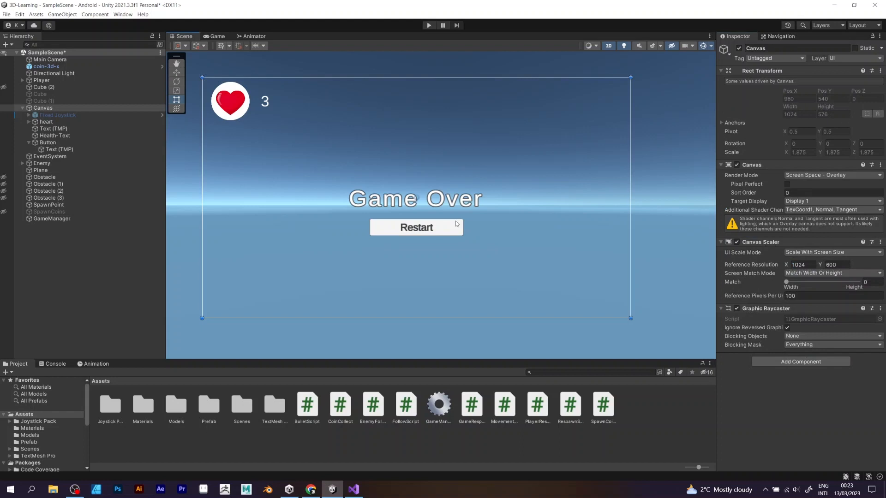
pyautogui.click(214, 36)
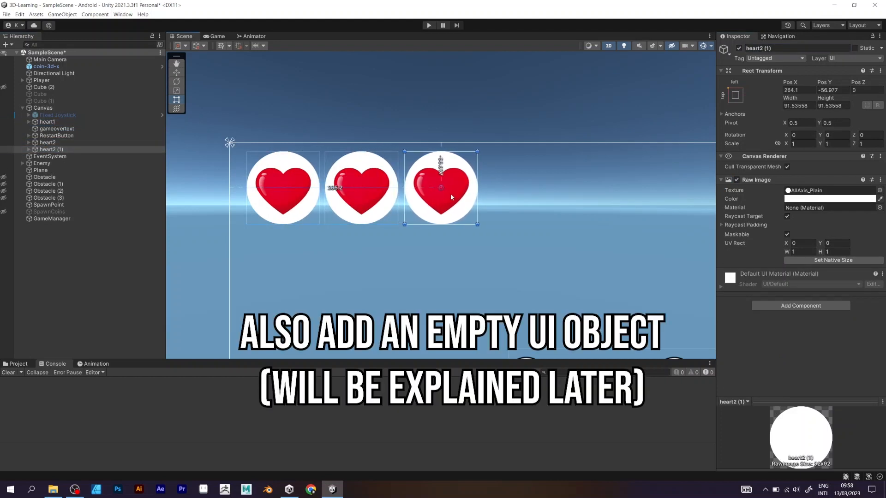
# Step: Create an empty gameOverObject under the Canvas for the Game Over text and button
pyautogui.rightClick(42, 107)
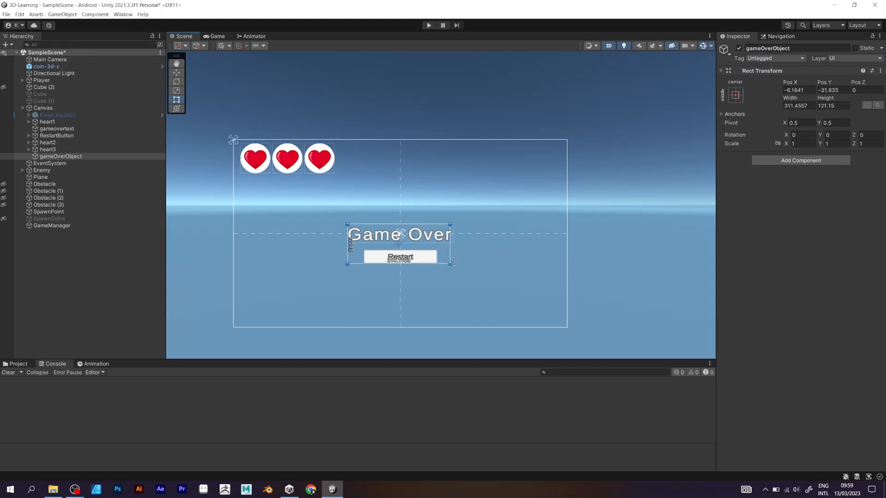
pyautogui.click(51, 225)
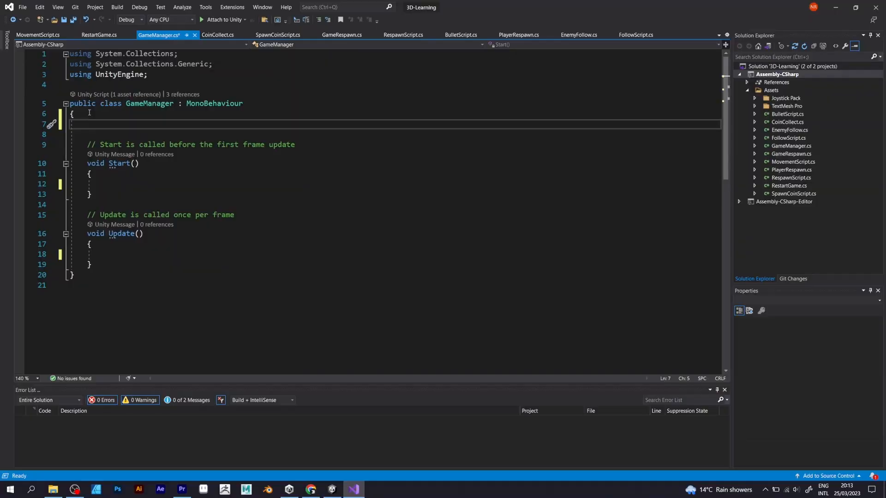
# Step: Declare 'public GameObject gameOver, heart0, heart1, heart2, heart3;' in GameManager.cs
pyautogui.write('public G')
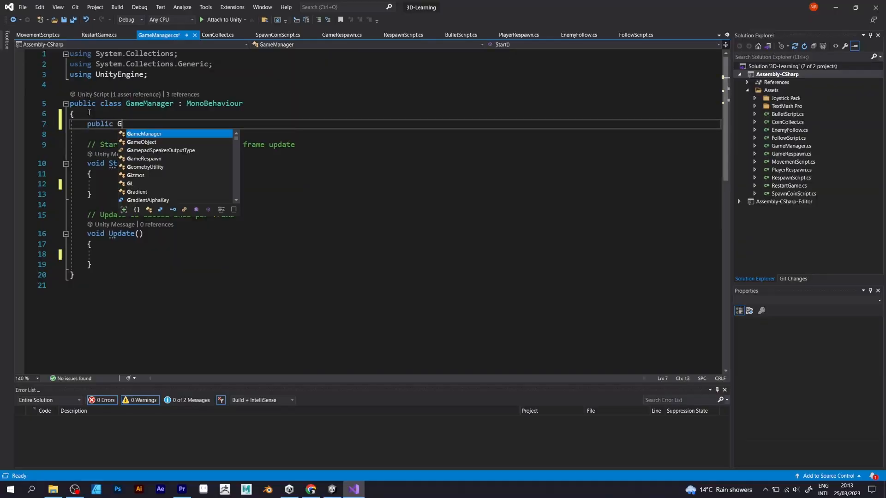
pyautogui.write('ameObject')
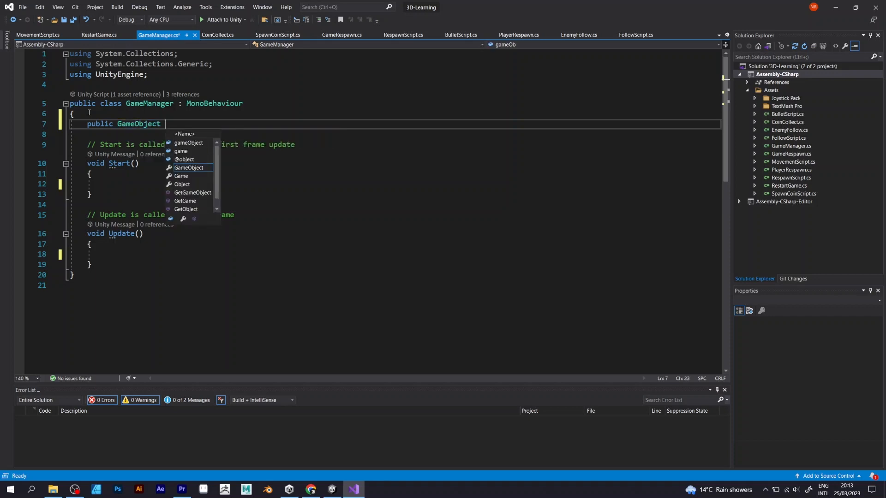
pyautogui.write('gameOver,')
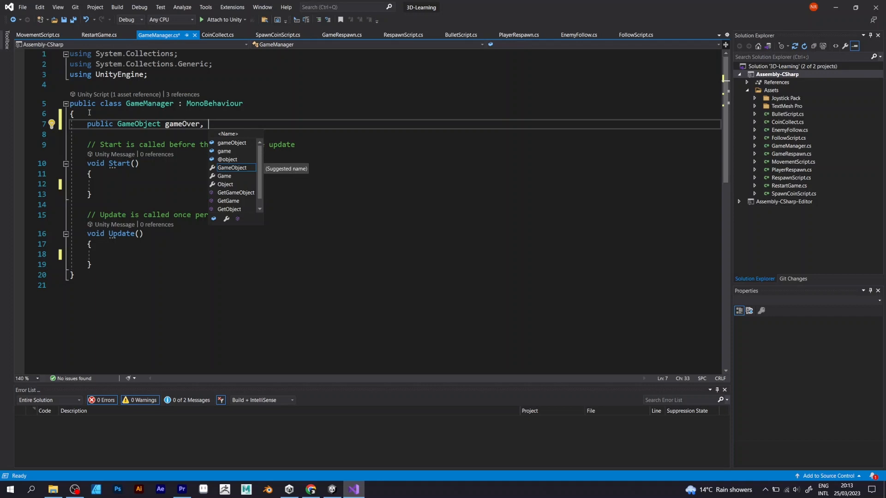
pyautogui.write('heart0, heart1')
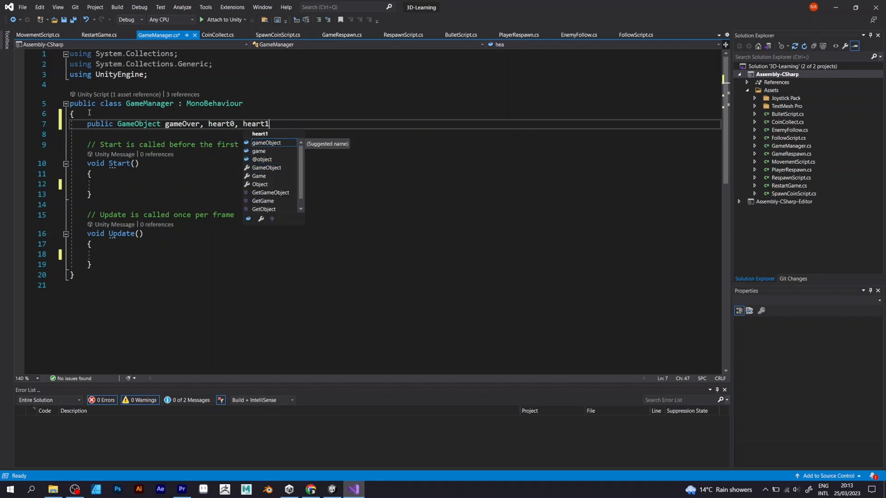
pyautogui.write(', heart2,')
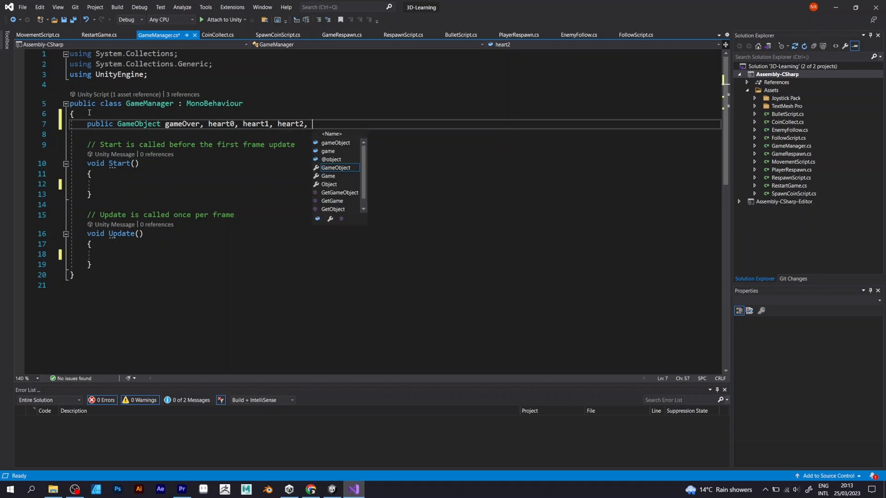
pyautogui.write('heart3;')
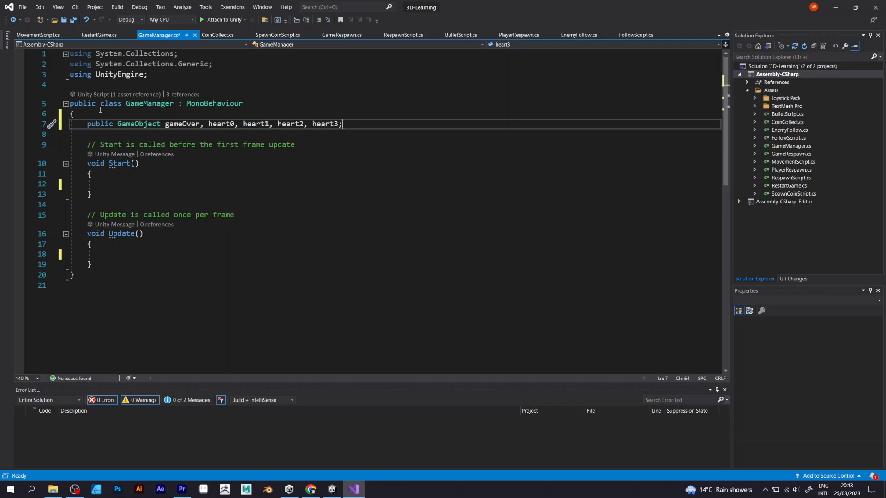
pyautogui.doubleClick(220, 123)
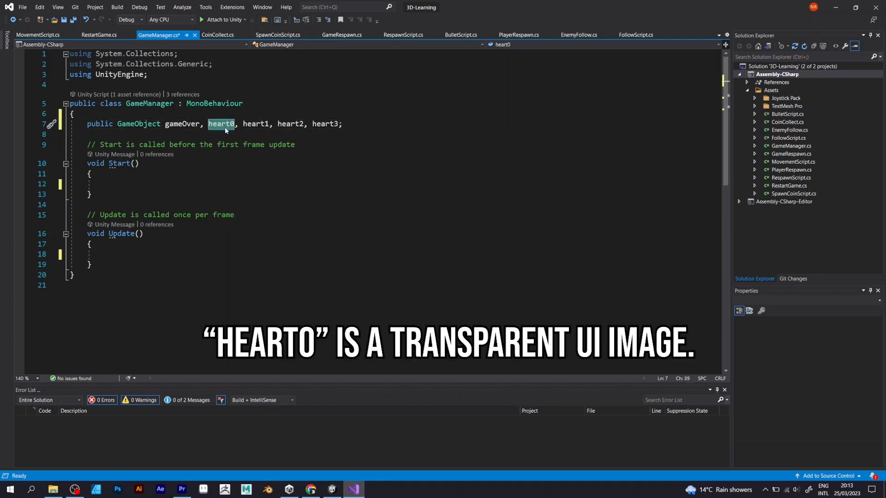
pyautogui.moveTo(345, 125)
pyautogui.write('public')
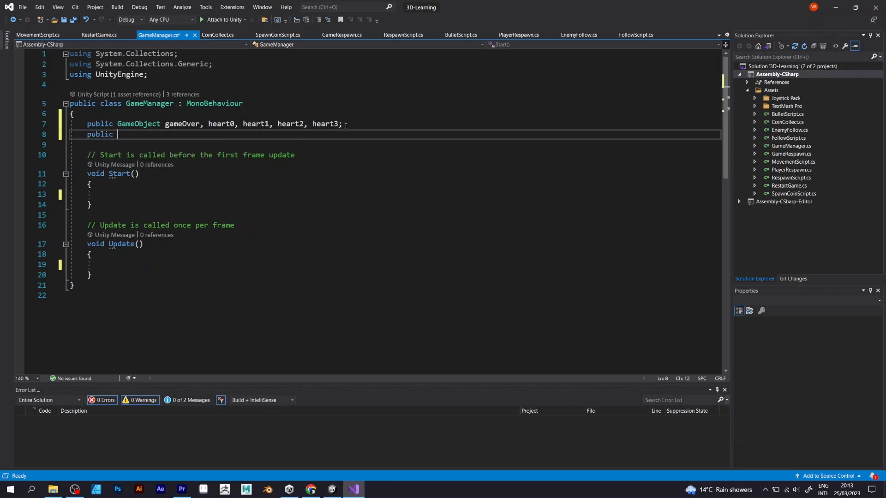
# Step: Declare 'public static int health;' and in Start set health = 4, hearts active, gameOver inactive
pyautogui.write('static int')
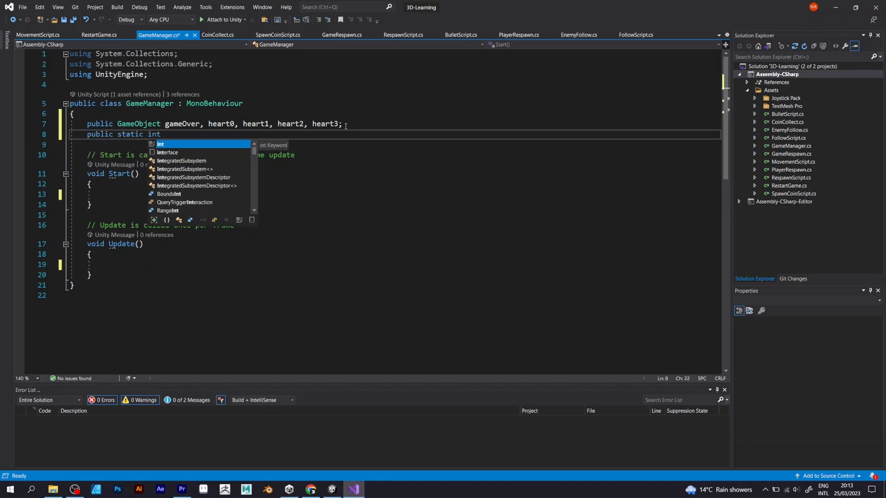
pyautogui.write('health;')
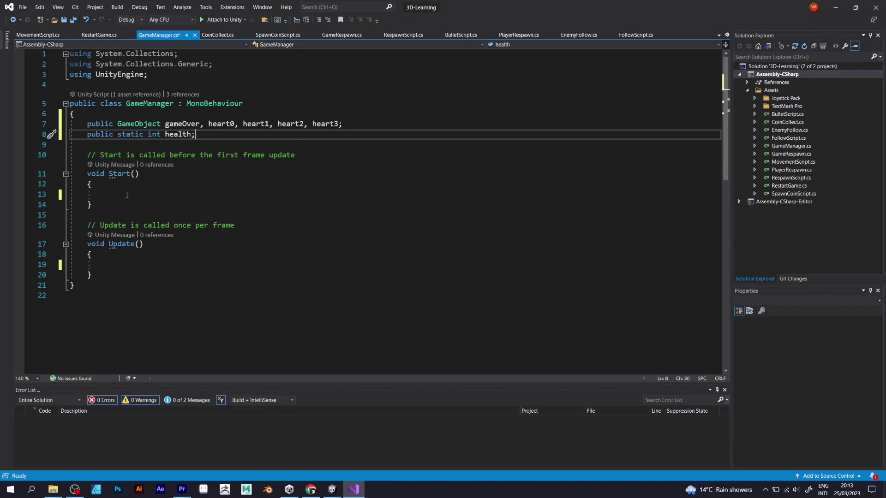
pyautogui.write('health = 4;')
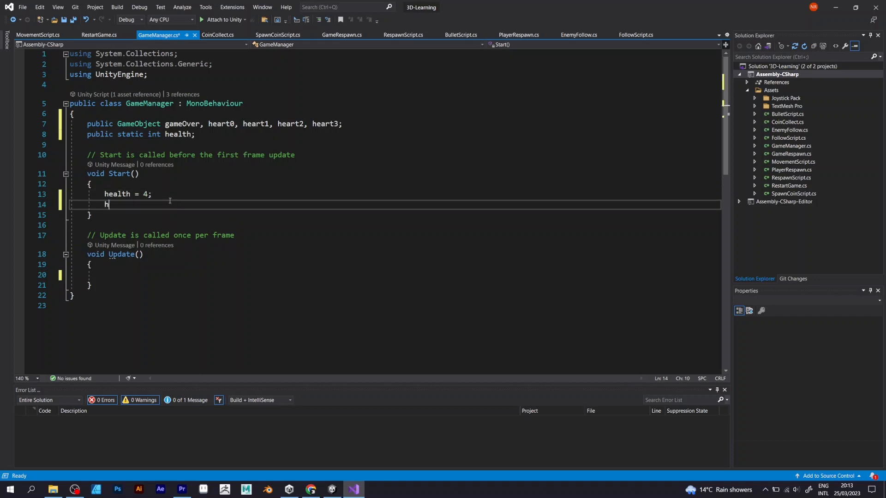
pyautogui.write('eart0.')
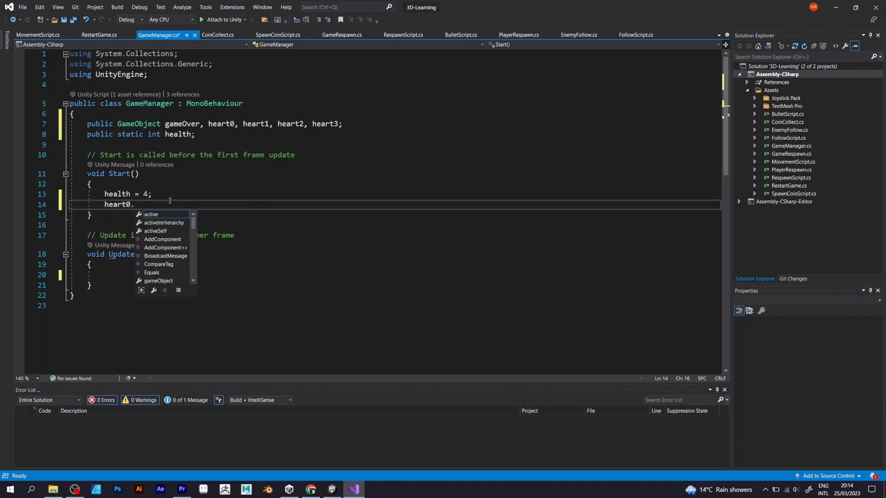
pyautogui.write('gameObject.setActive(true);')
pyautogui.write('gameOver.gameObject.SetActive(')
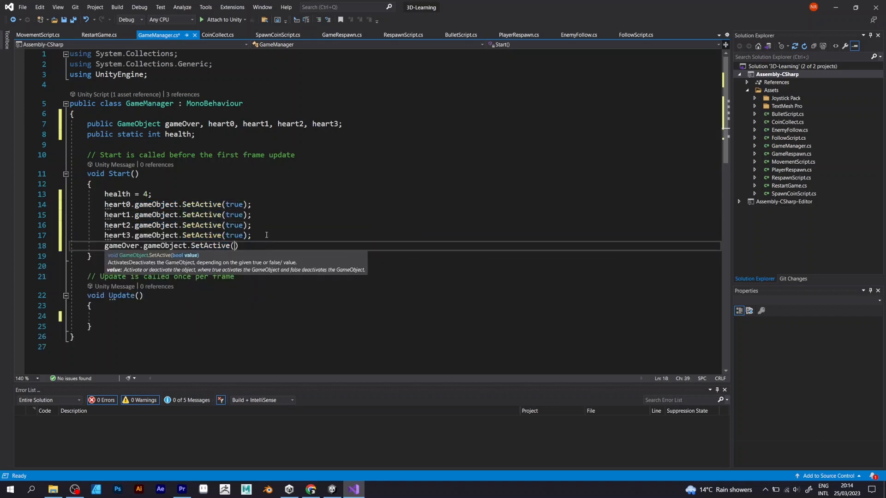
pyautogui.write('false)')
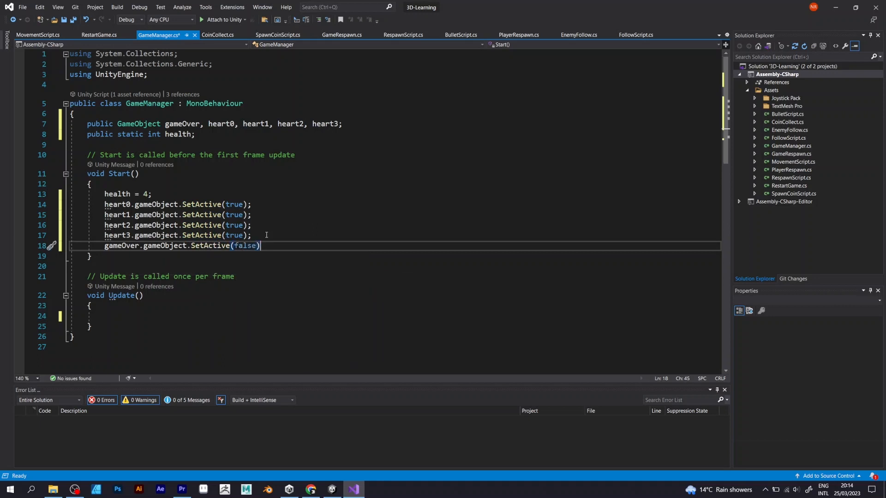
pyautogui.doubleClick(121, 245)
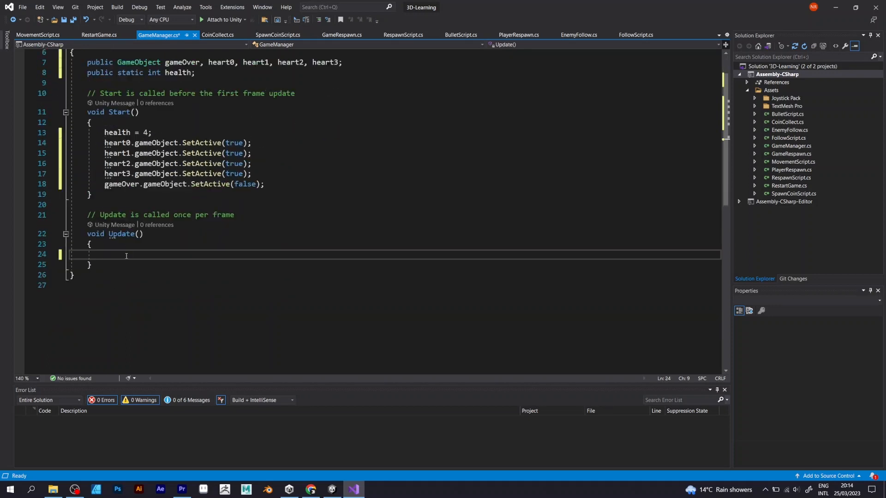
# Step: Write switch (health) in Update with cases 4 and 3 setting heart0–heart3 active then break
pyautogui.write('switch(healt')
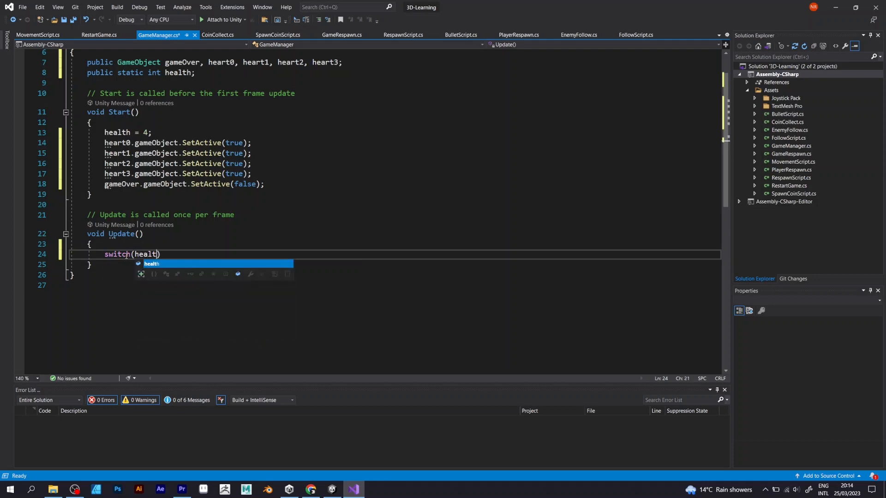
pyautogui.press('Enter')
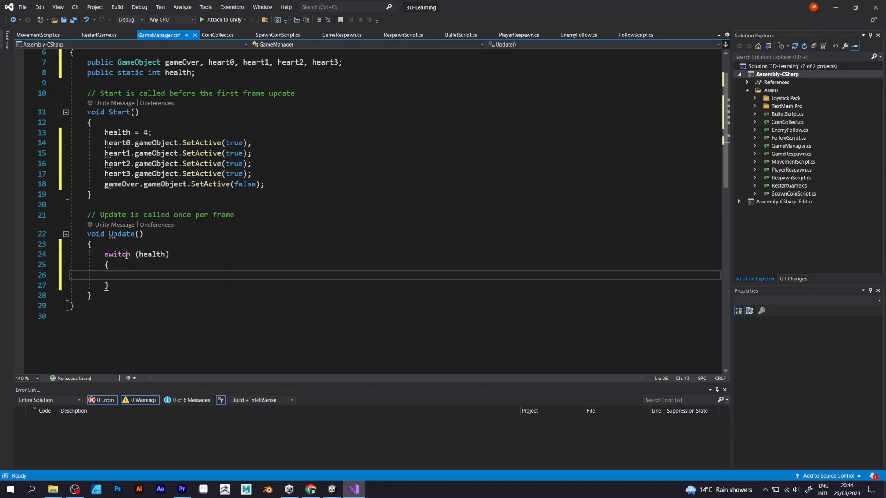
pyautogui.write('case 4:')
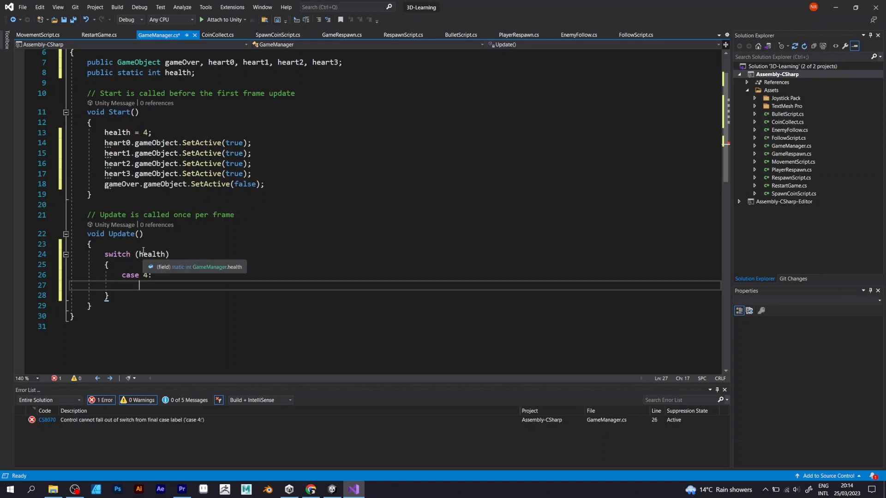
pyautogui.write('heart0.gameObject.SetActive')
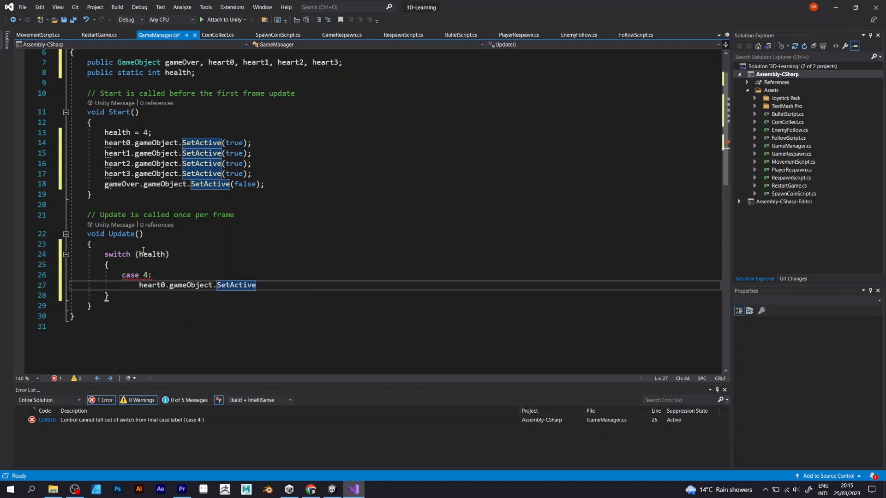
pyautogui.write('(true);')
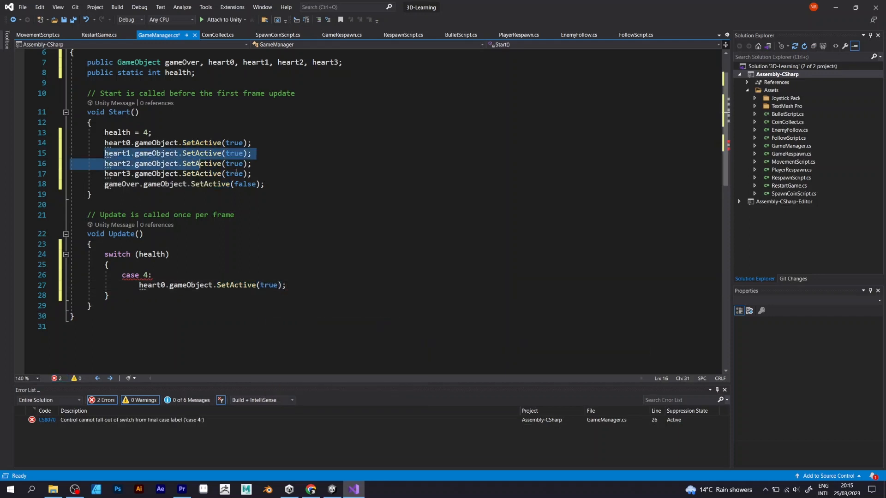
pyautogui.write('heart1.gameObject.SetActive(true);')
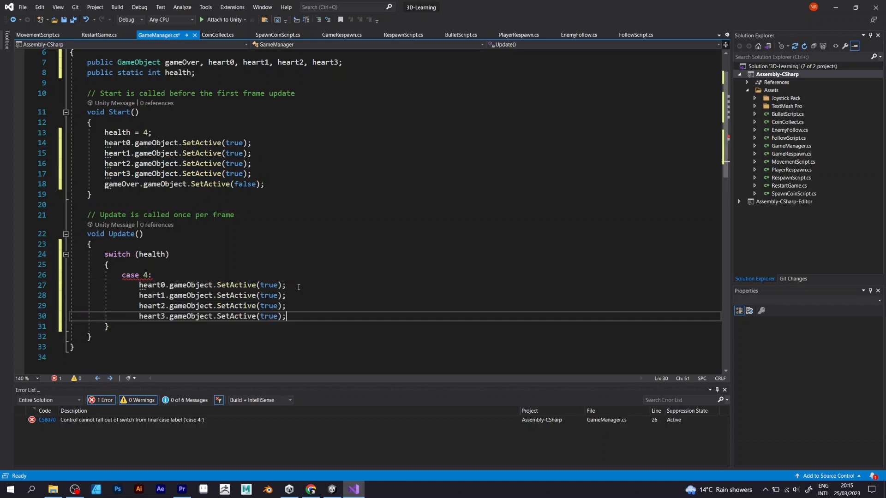
pyautogui.write('break;')
pyautogui.write('c')
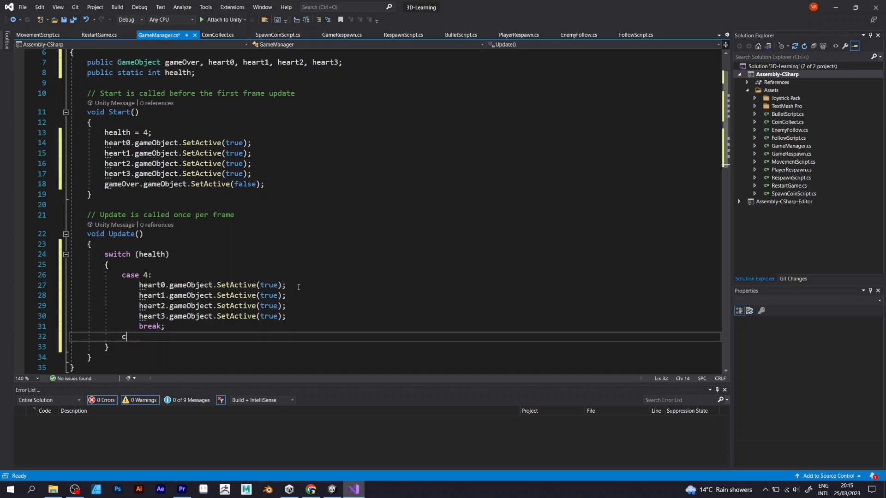
pyautogui.write('ase 3:')
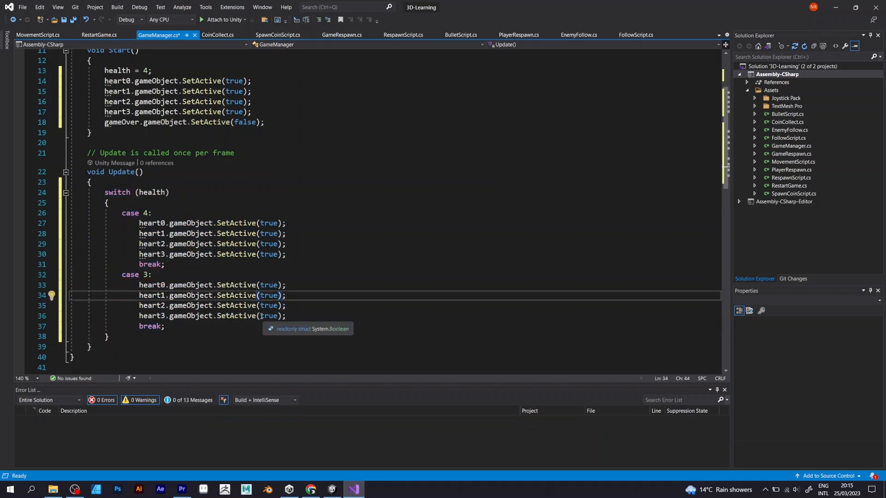
# Step: Make case 3 hide heart3 and relabel the duplicate case as 2 for two remaining hearts
pyautogui.write('false')
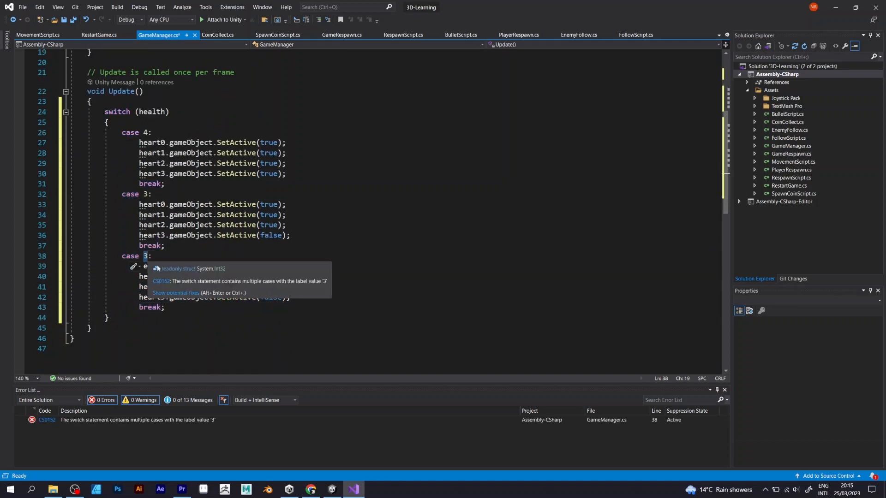
pyautogui.write('2')
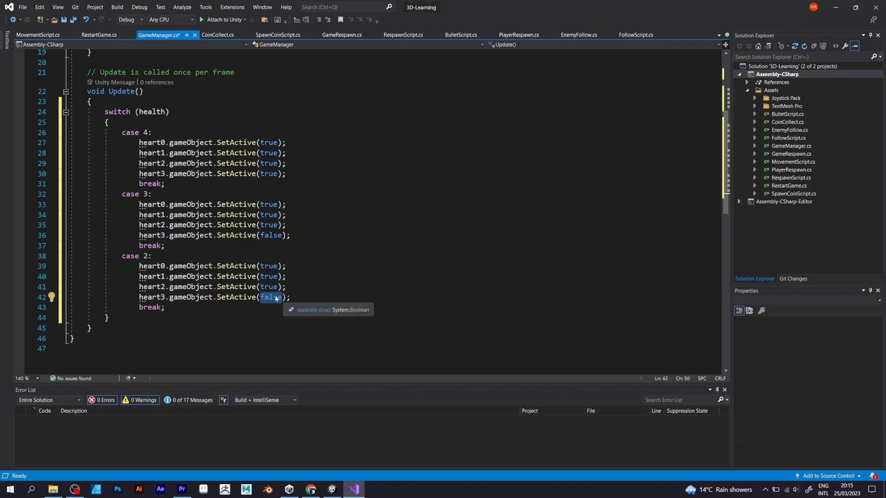
pyautogui.moveTo(229, 325)
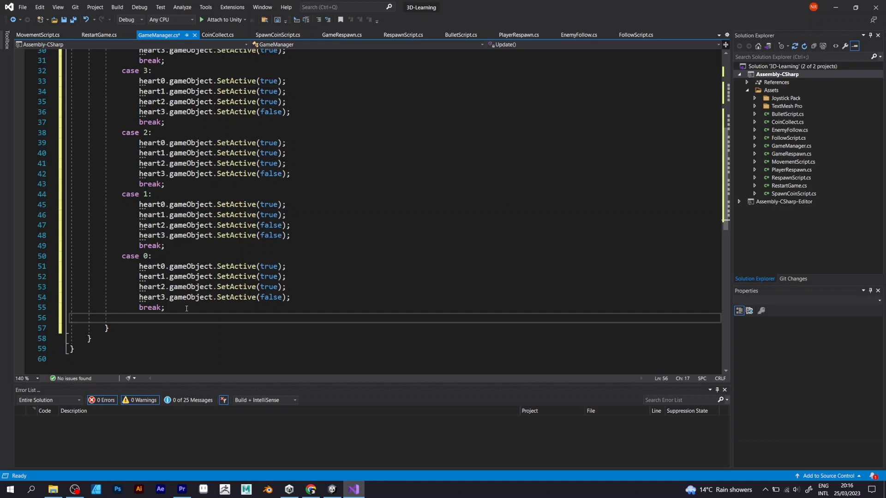
# Step: Write a default case that sets every heart inactive and shows the gameOver object
pyautogui.write('default:')
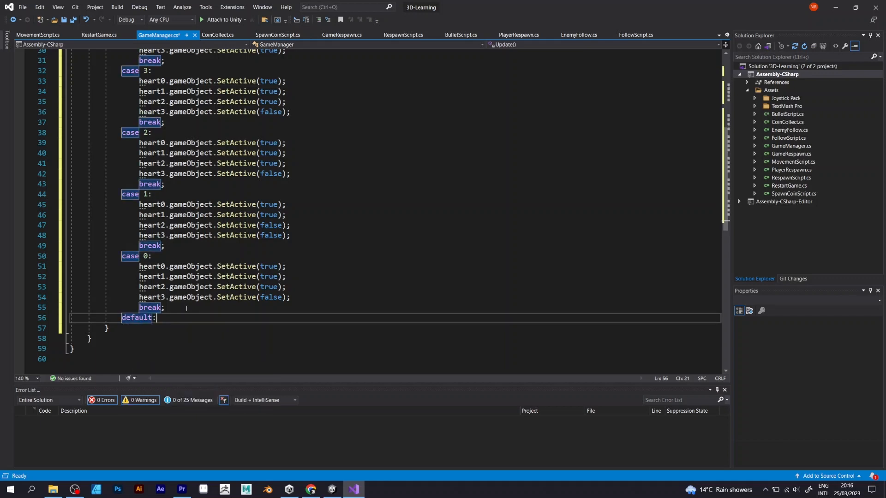
pyautogui.write('heart0.gameObject.')
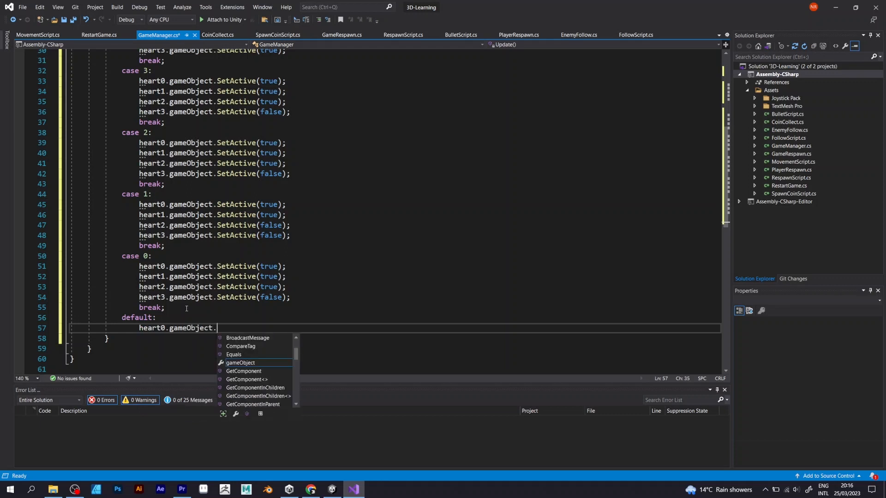
pyautogui.write('SetActive(false);')
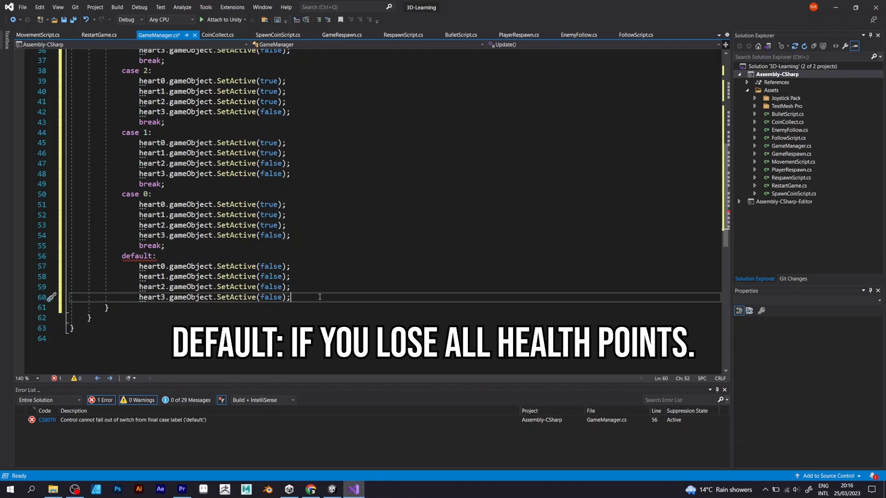
pyautogui.write('gameOver')
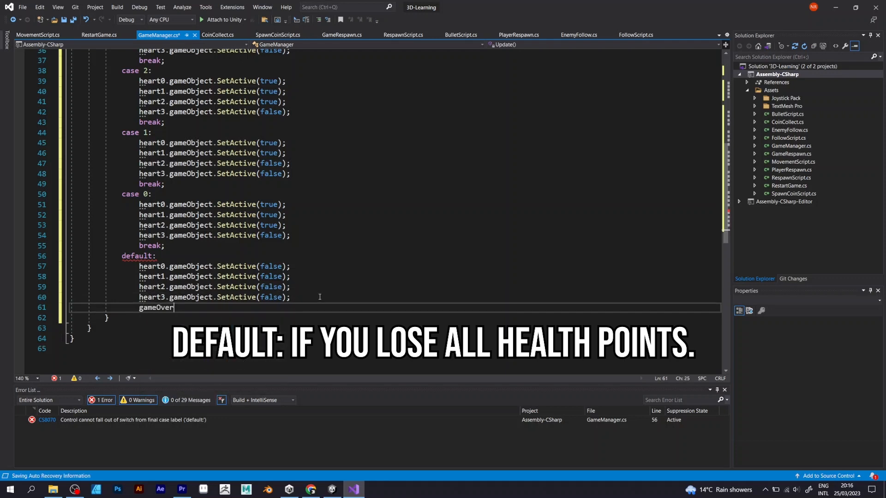
pyautogui.write('.gameObject.SetActive')
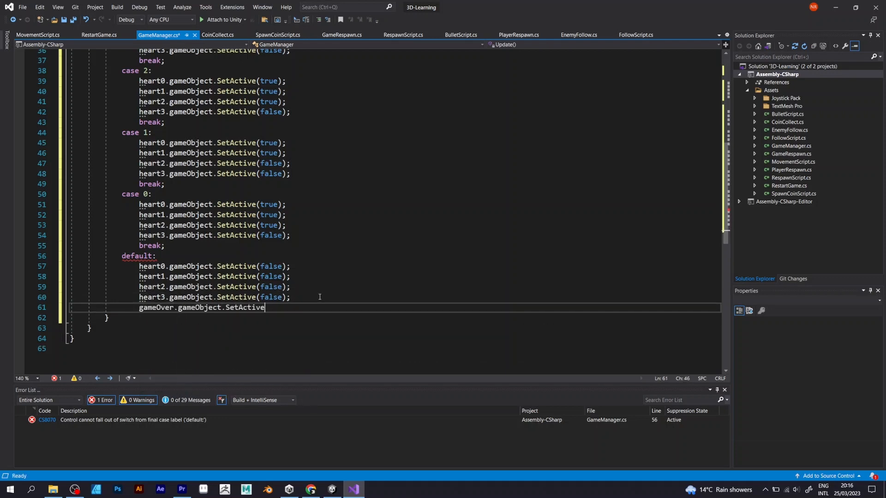
pyautogui.write('(true);')
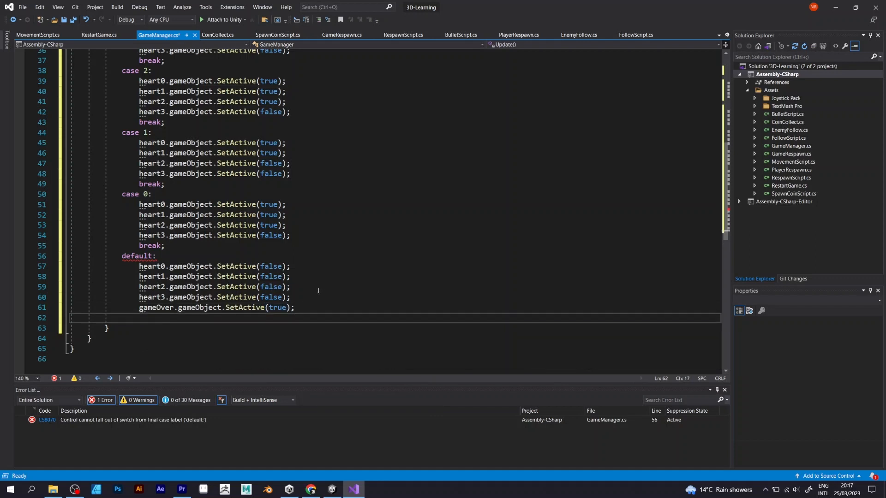
# Step: Freeze time with Time.timeScale = 0, break out of default, and fix case 0's third heart to false
pyautogui.write('Time.timeScale = 0')
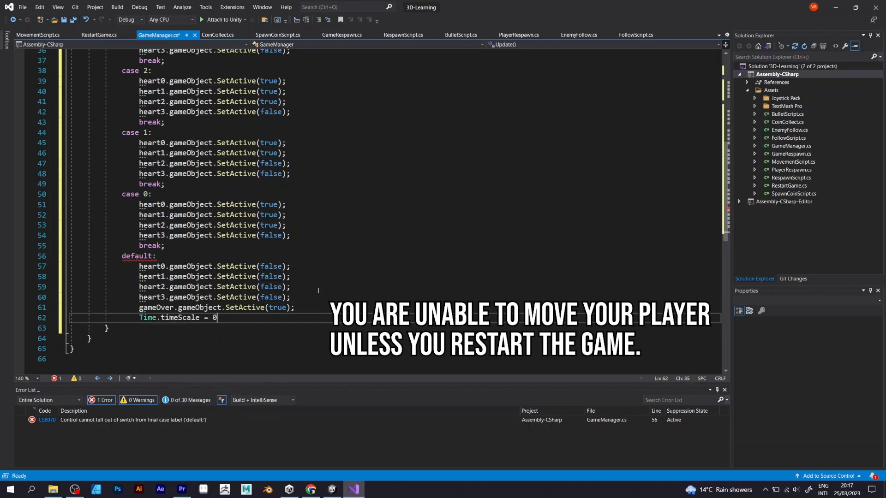
pyautogui.write(';')
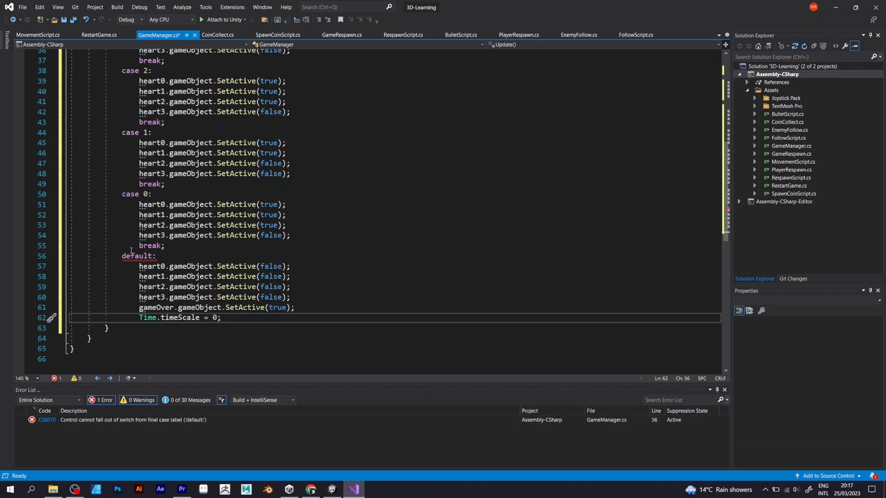
pyautogui.moveTo(134, 255)
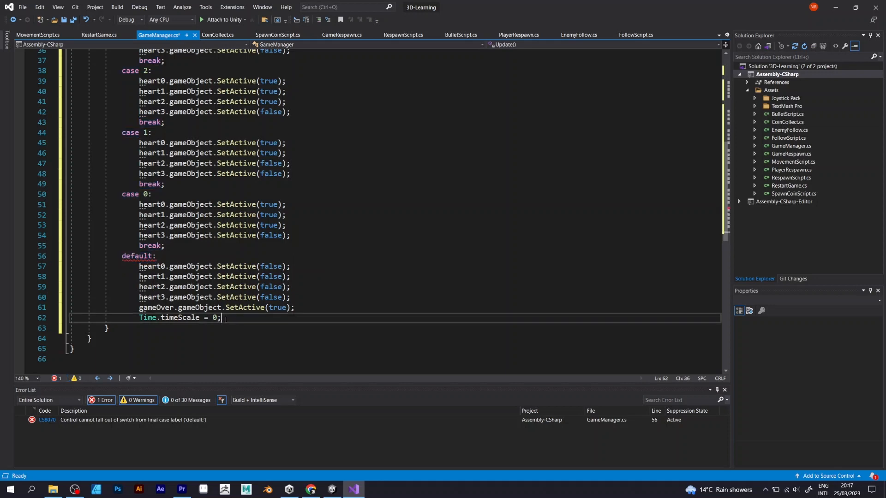
pyautogui.write('break')
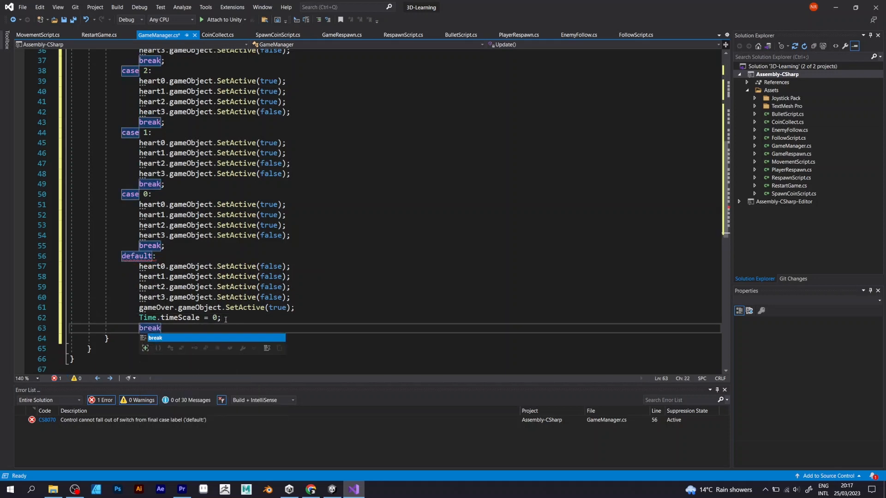
pyautogui.write(';')
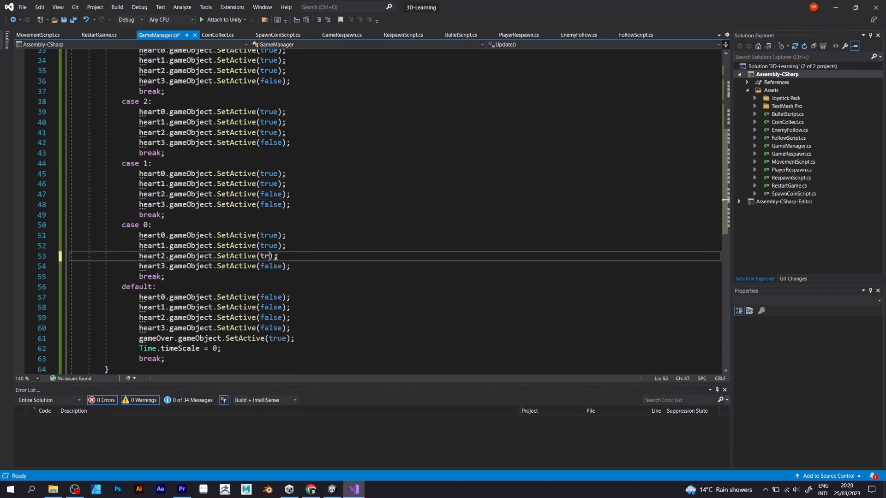
pyautogui.write('false')
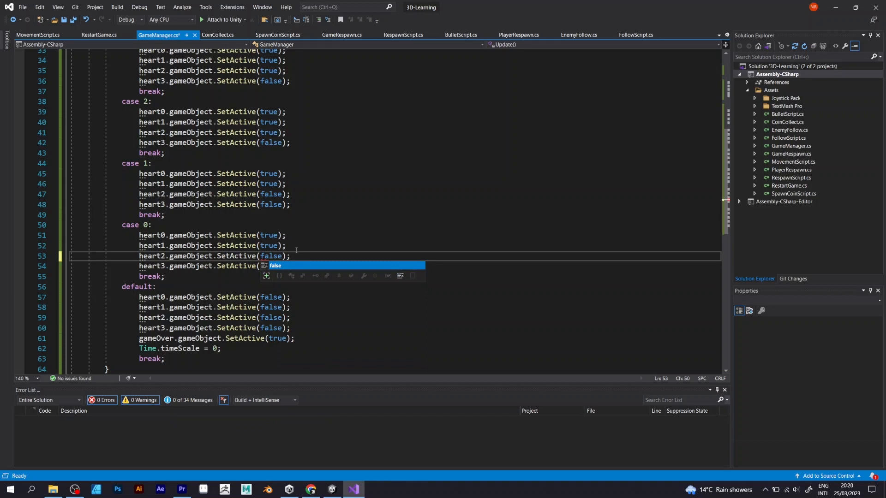
pyautogui.click(340, 35)
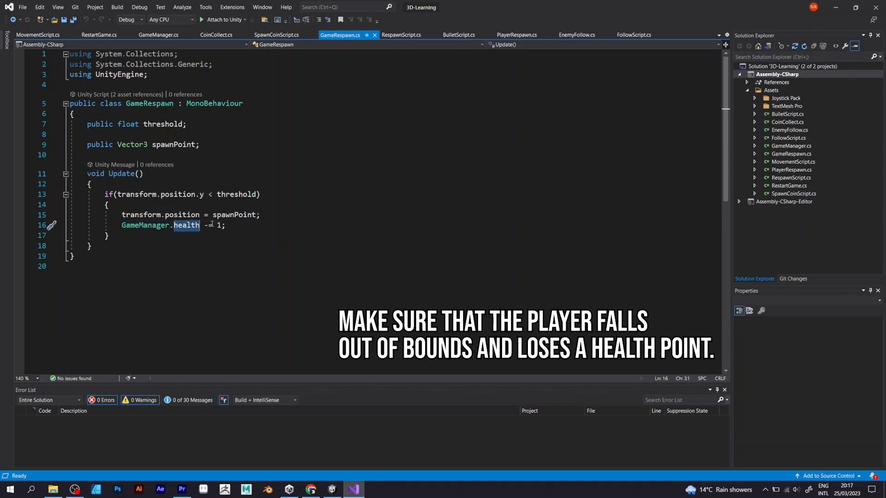
# Step: In MovementScript's OnTriggerEnter, highlight GameManager.health -= 1 for Bullet hits, then return to Unity
pyautogui.click(36, 35)
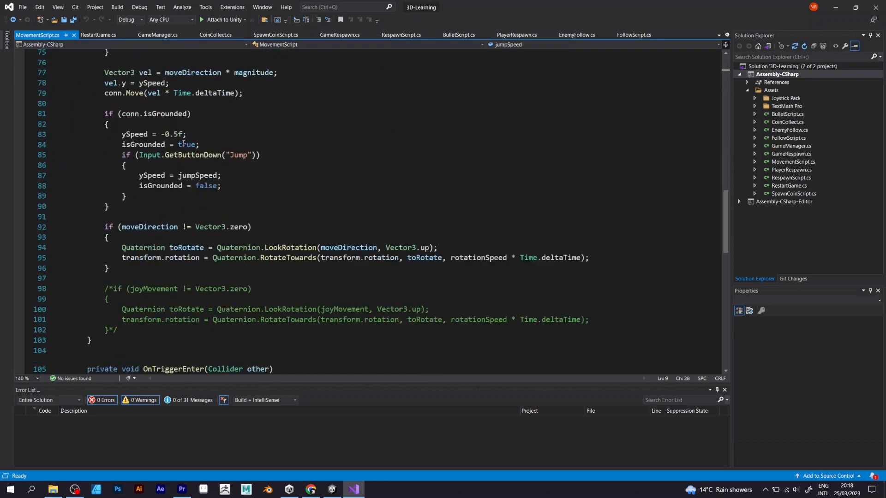
pyautogui.scroll(-3)
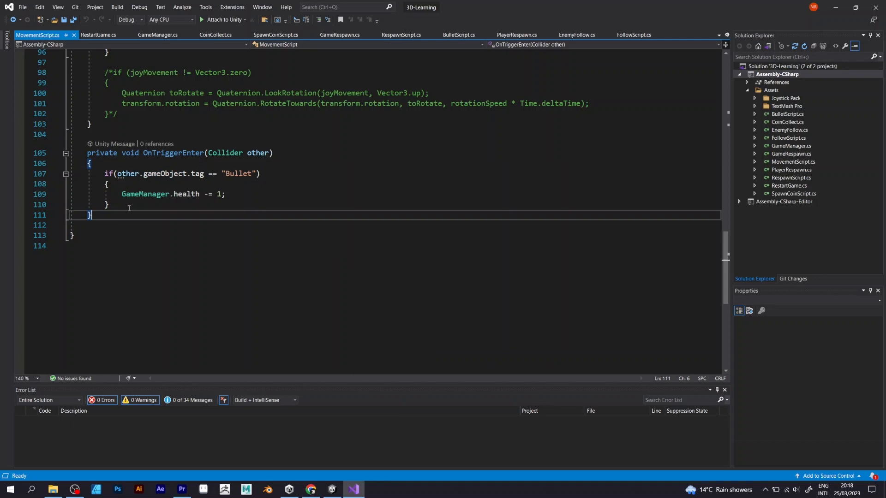
pyautogui.doubleClick(145, 194)
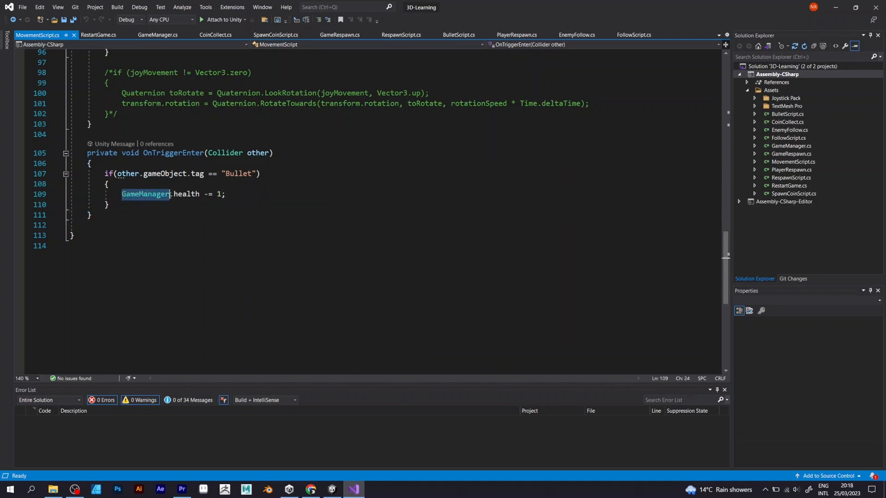
pyautogui.moveTo(121, 194); pyautogui.dragTo(225, 193)
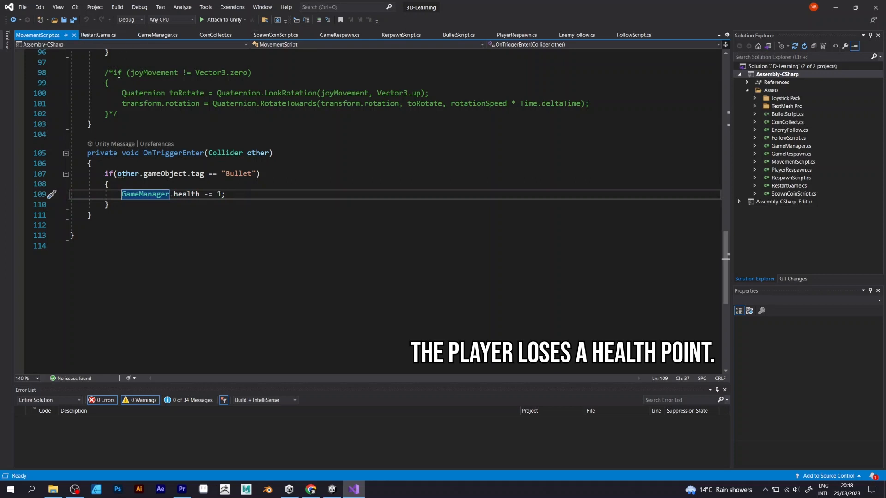
pyautogui.click(104, 35)
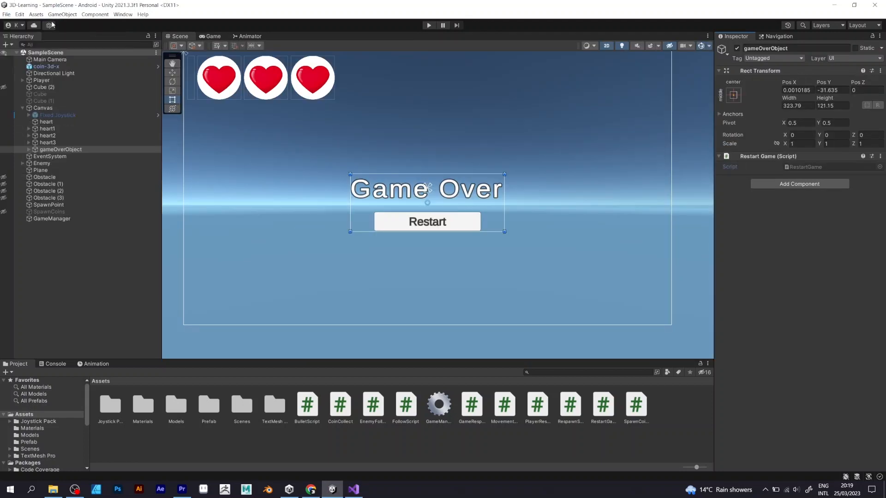
# Step: Save the scene, play until Game Over appears, and use Restart to bring back three hearts
pyautogui.click(5, 14)
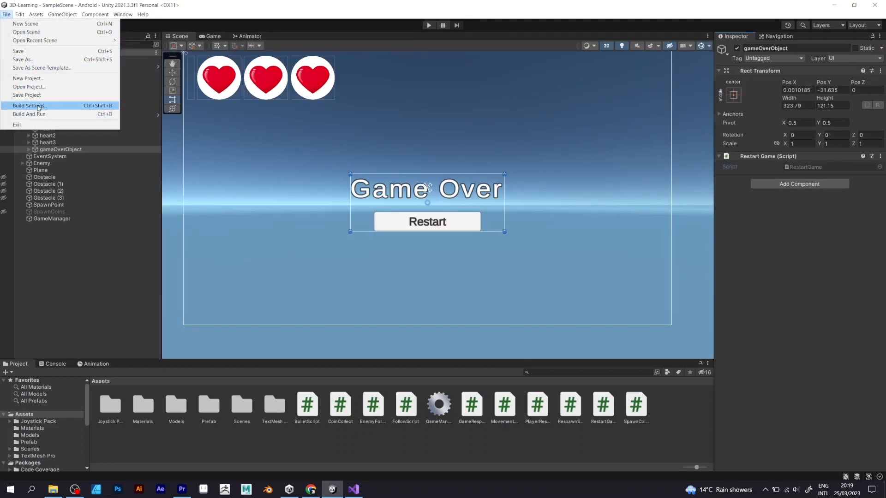
pyautogui.click(28, 105)
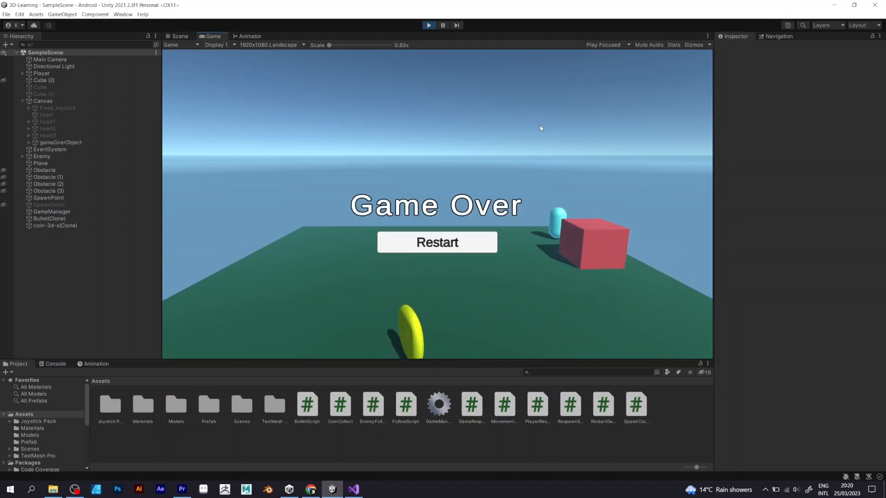
pyautogui.click(437, 242)
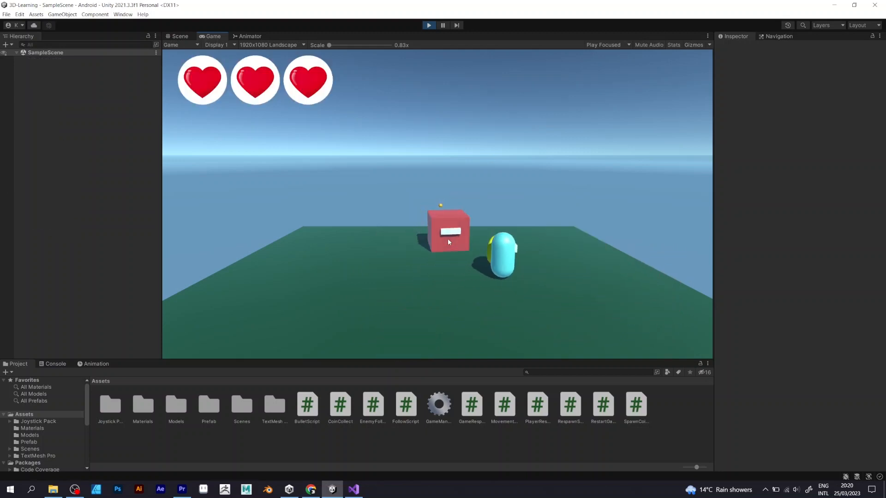